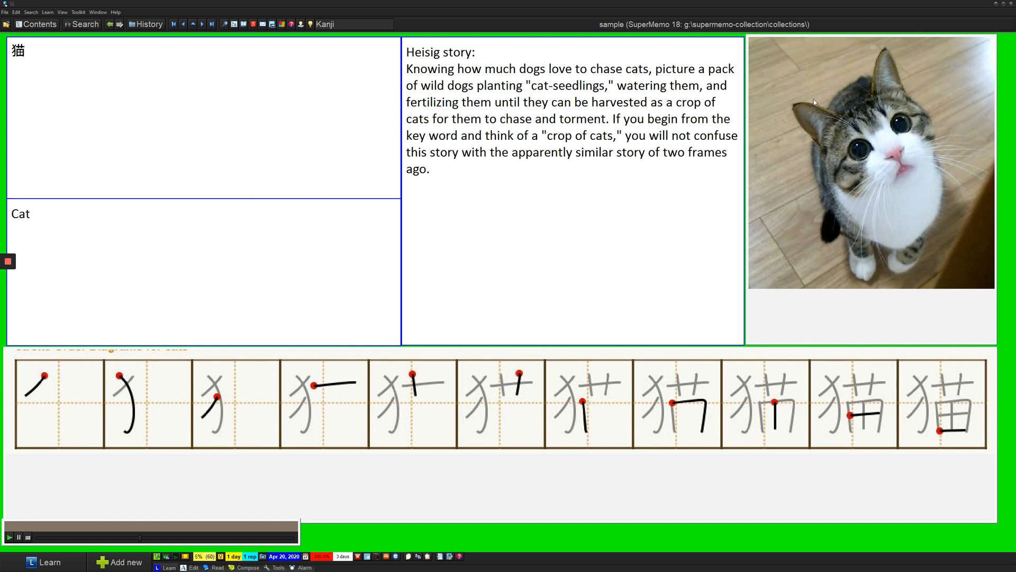
mouse_move(935, 157)
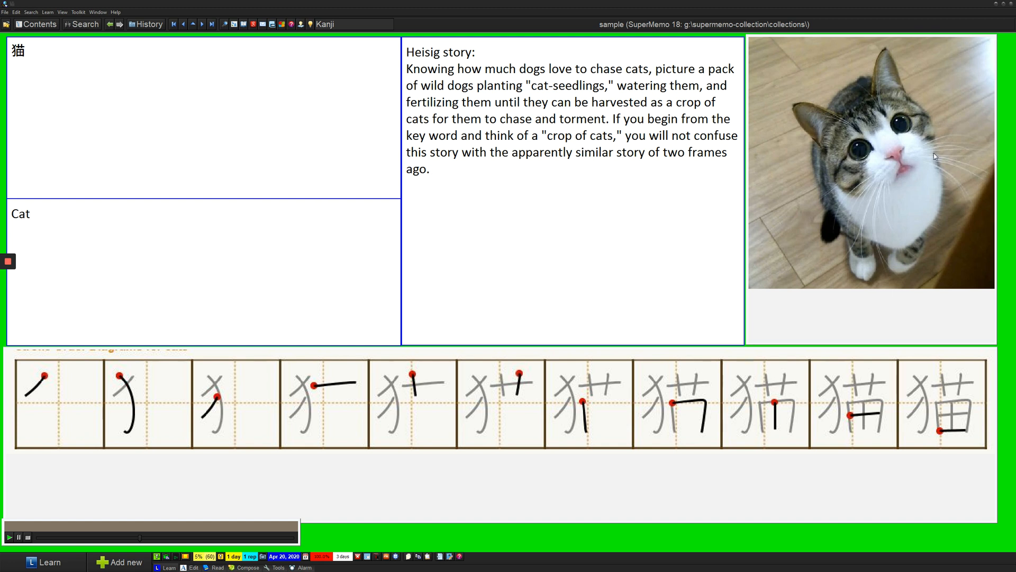
mouse_move(626, 360)
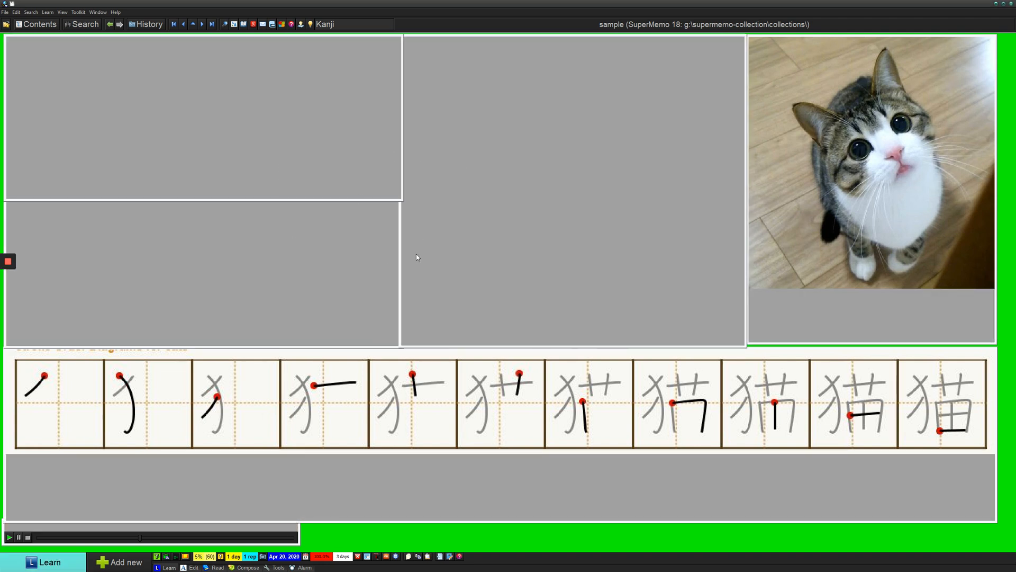
mouse_move(693, 429)
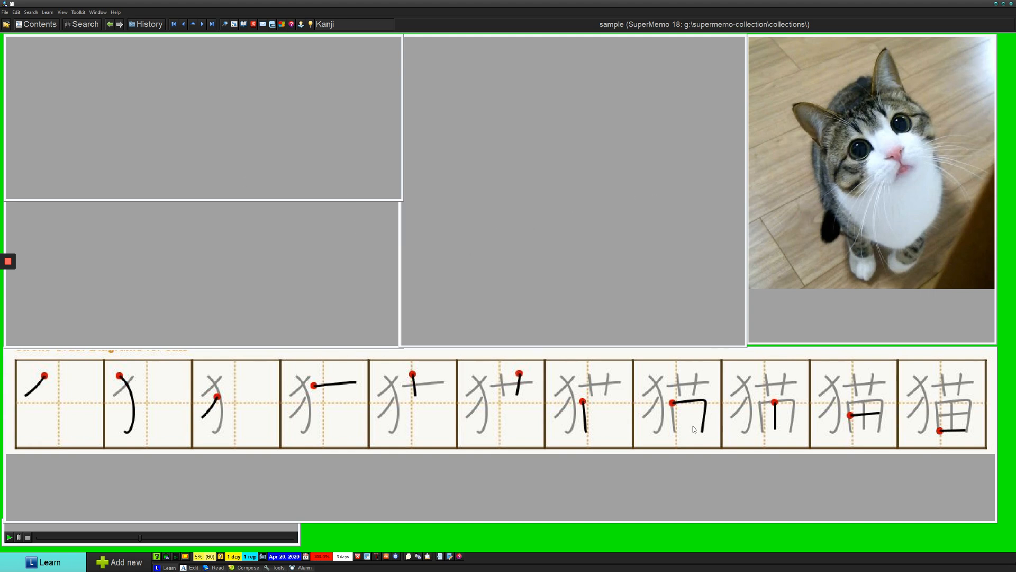
mouse_move(223, 539)
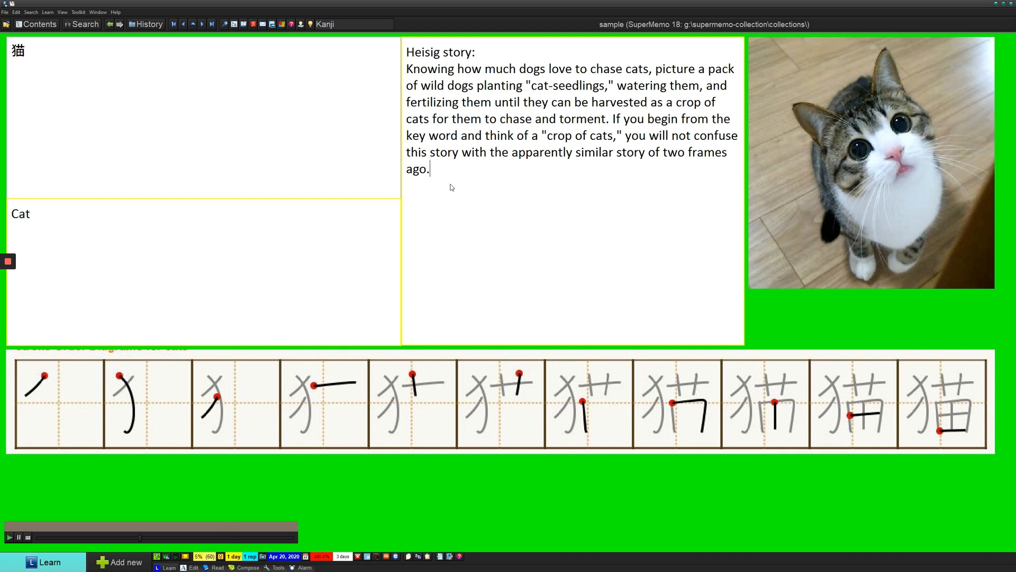
Step: Delete the leftover blank component so the new Kanji card is empty
click(423, 232)
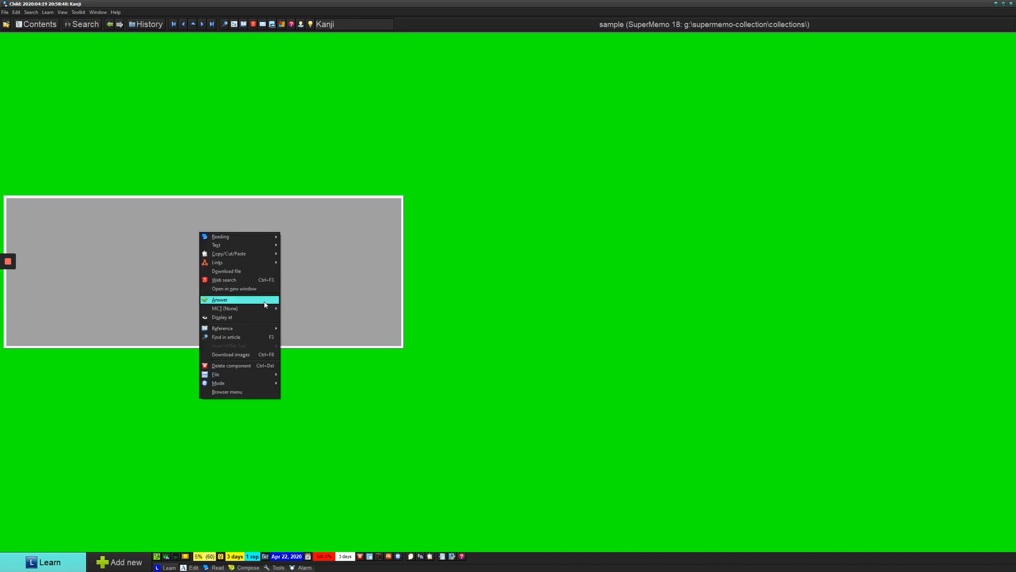
click(220, 299)
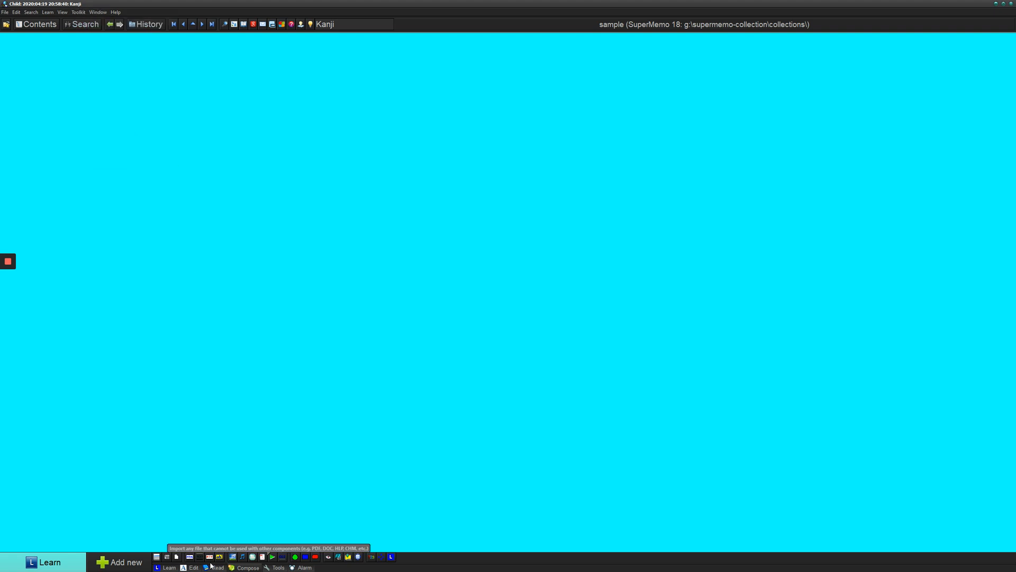
mouse_move(190, 556)
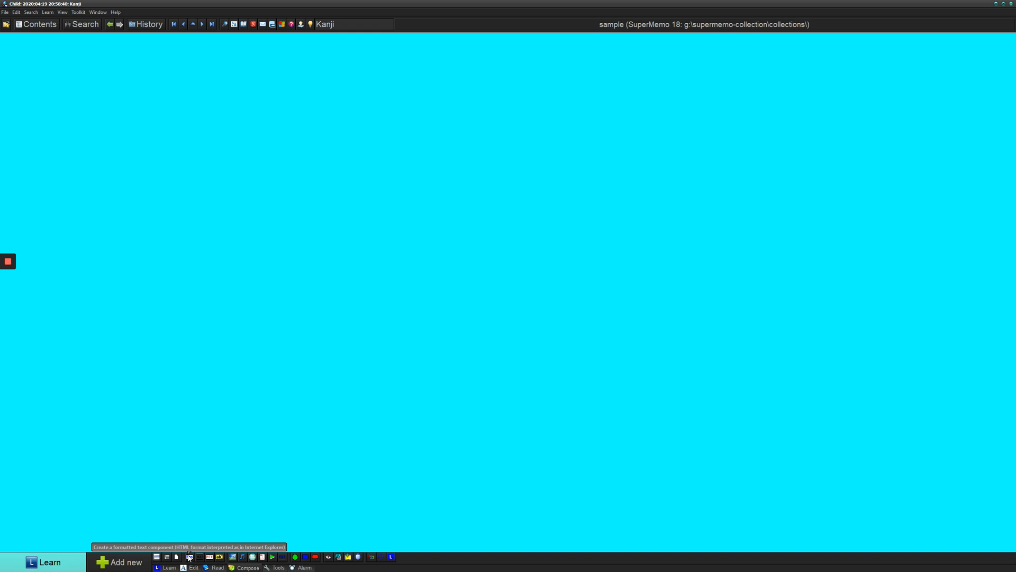
mouse_move(189, 556)
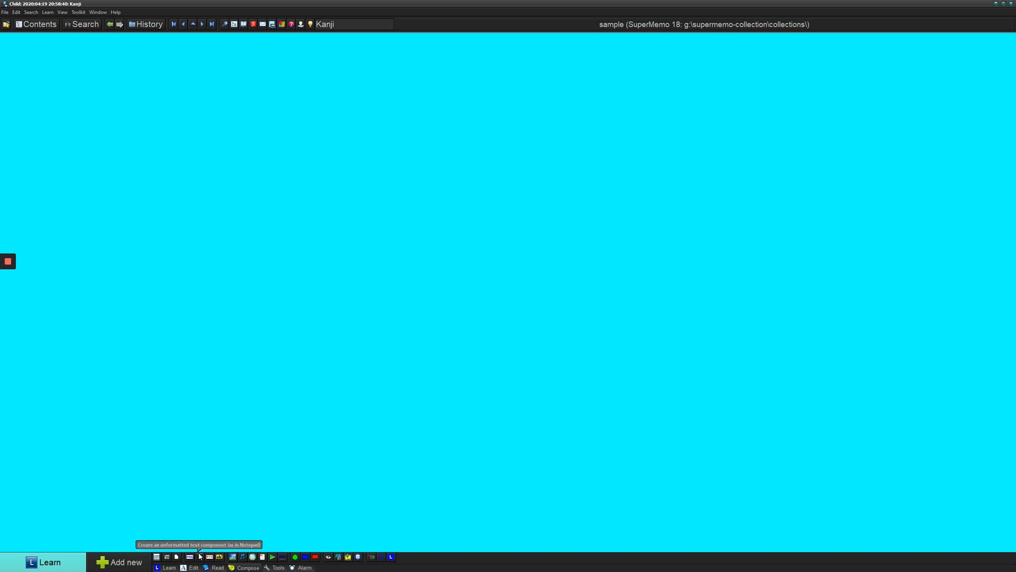
mouse_move(219, 557)
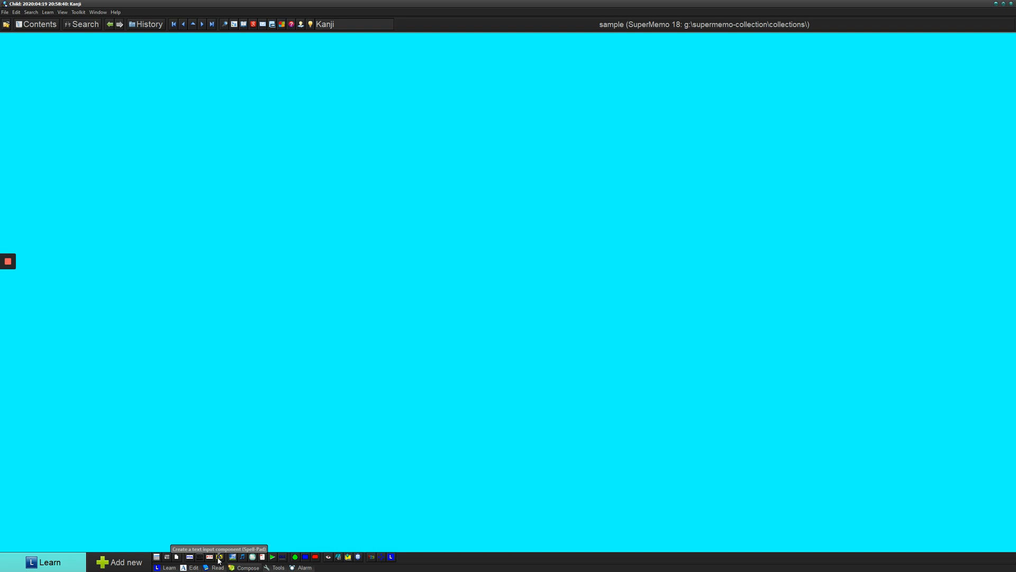
mouse_move(191, 557)
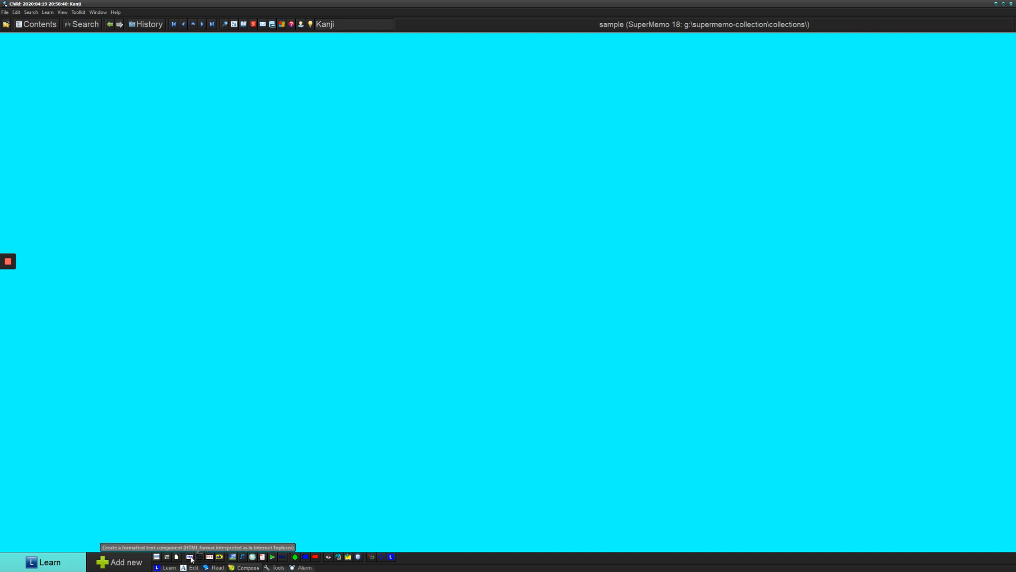
Step: Insert a large HTML formatted text component from the Compose toolbar
click(189, 556)
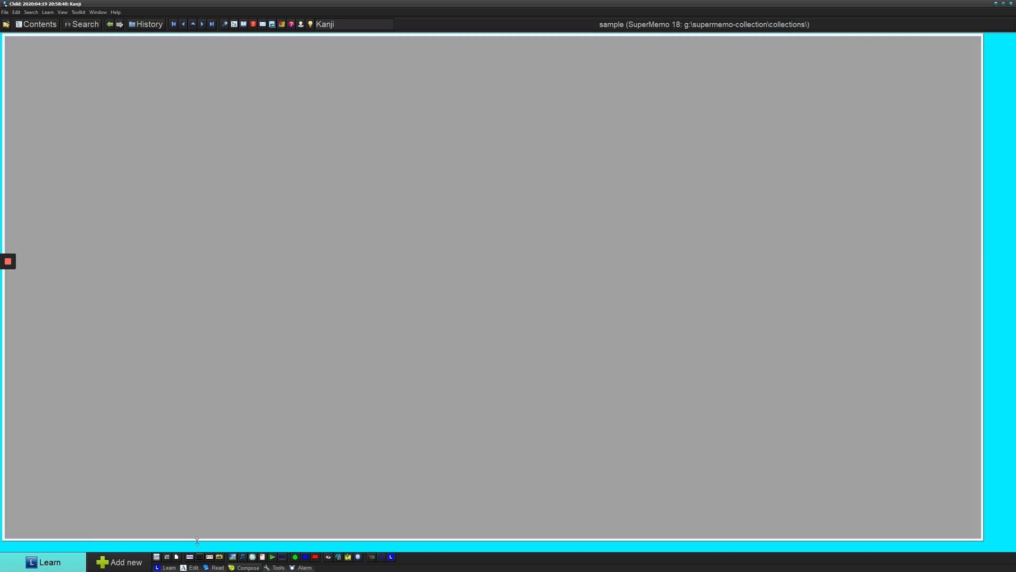
mouse_move(219, 557)
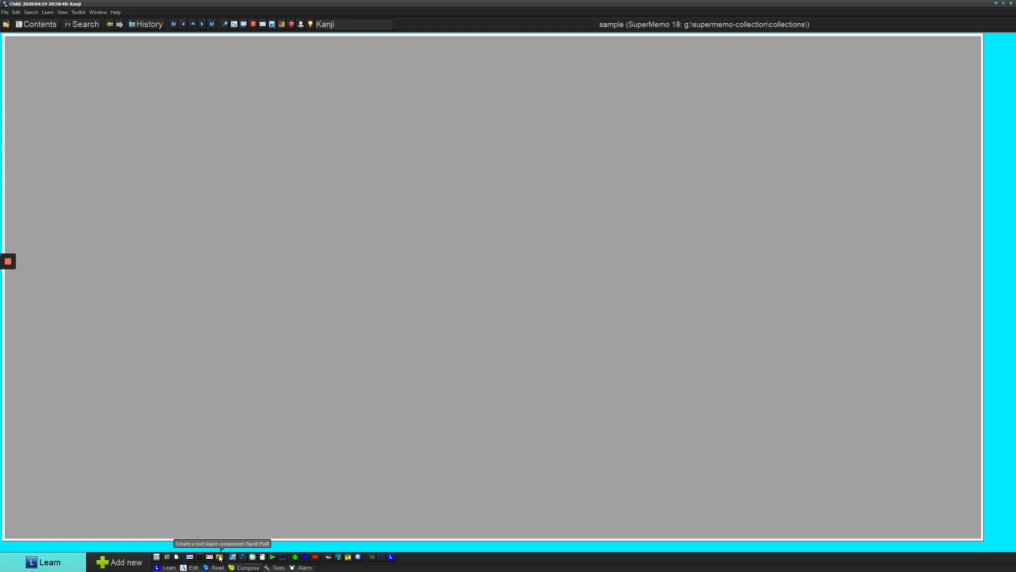
click(219, 557)
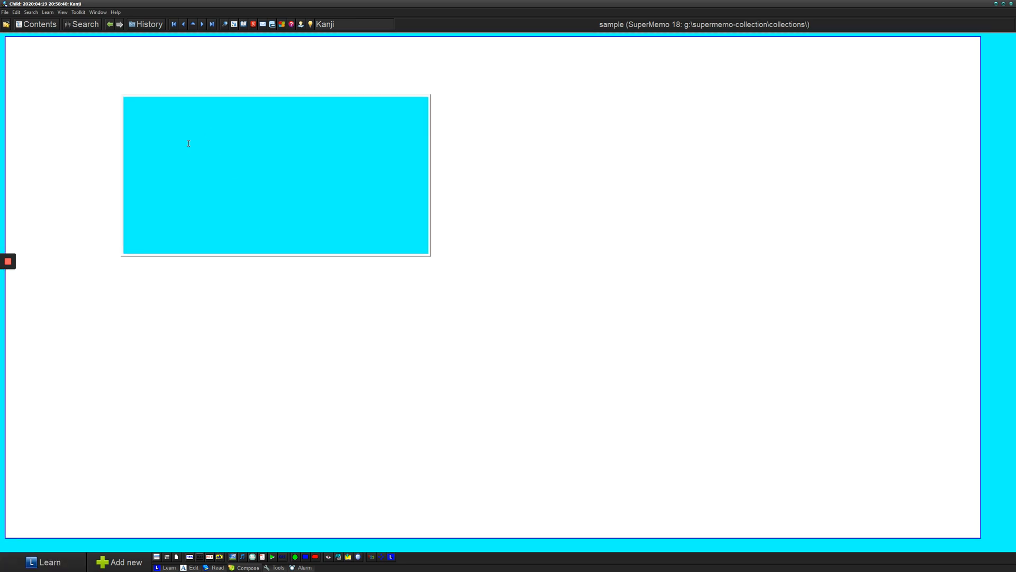
Step: Enter 'cat' in the Spell Pad and reset the pad to its default colour
text(cat)
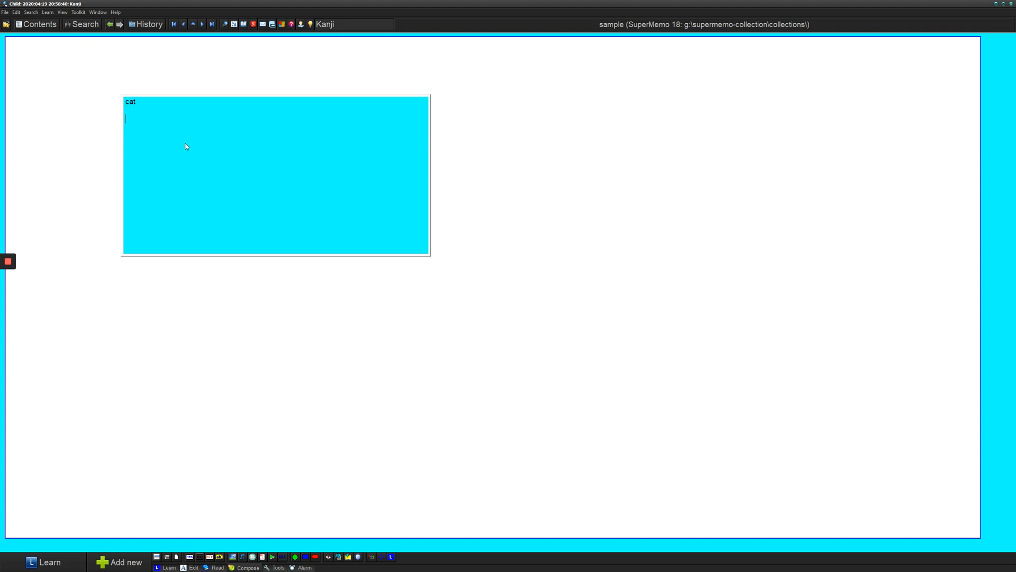
right_click(186, 146)
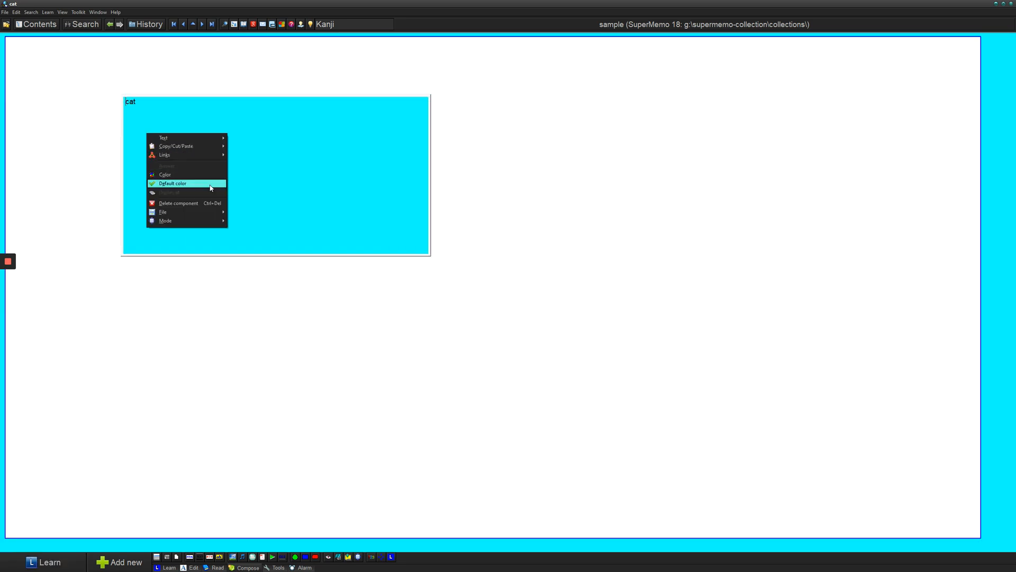
click(172, 183)
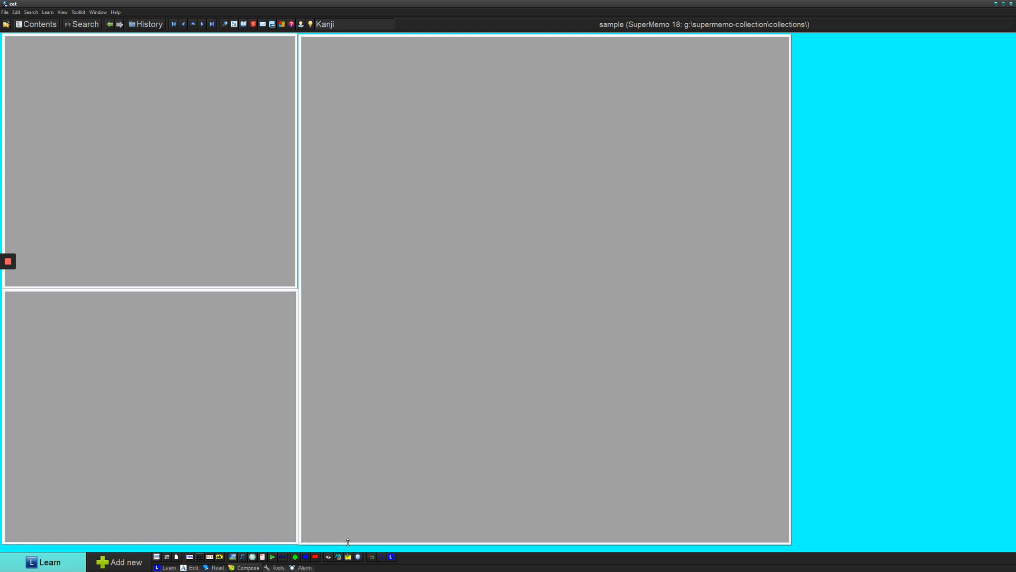
mouse_move(445, 53)
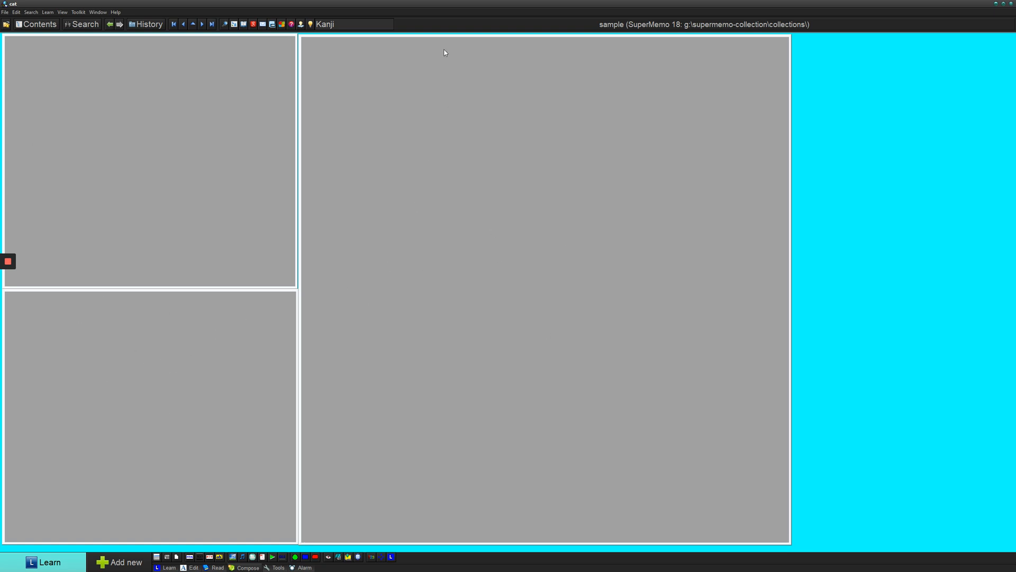
mouse_move(794, 207)
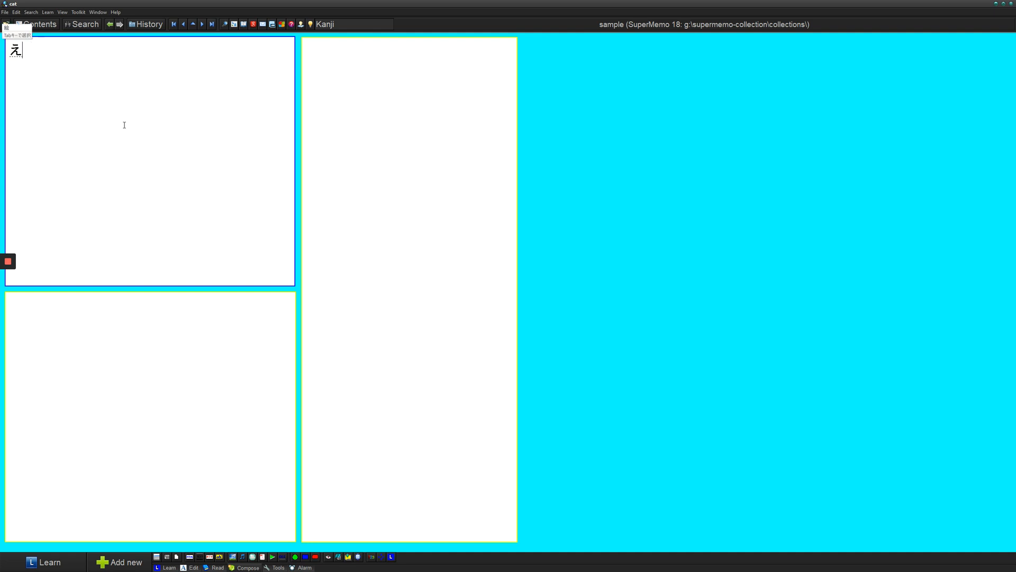
Step: Enter 猫 in the top field and Cat in the lower field, then commit the edits
text(猫)
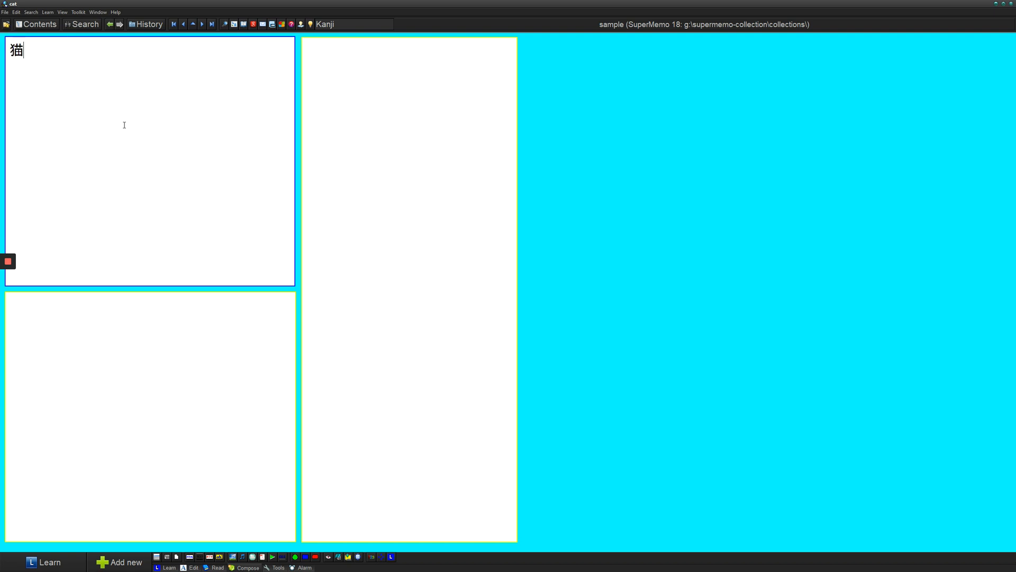
mouse_move(161, 350)
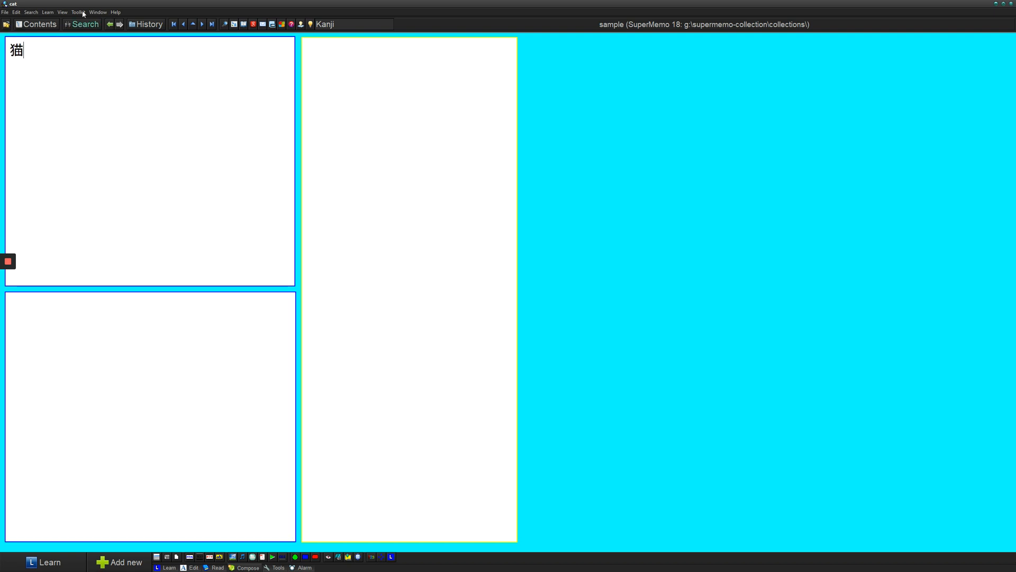
text(Csa)
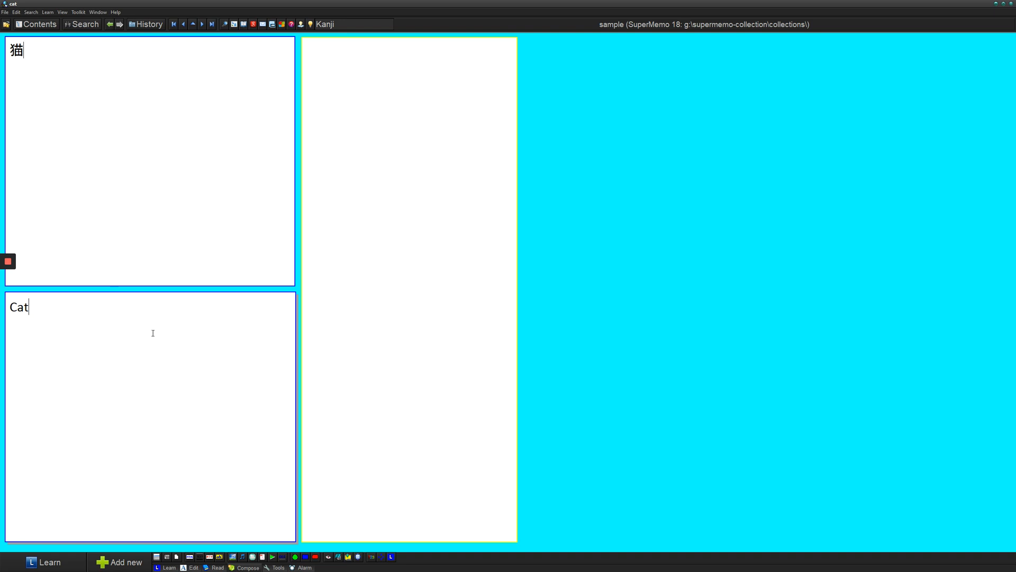
click(43, 562)
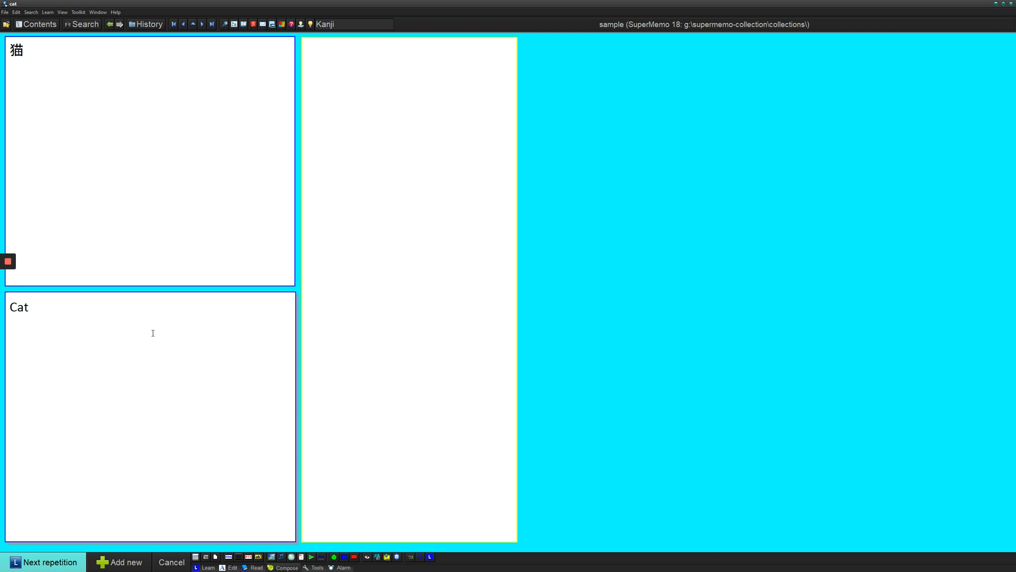
mouse_move(170, 334)
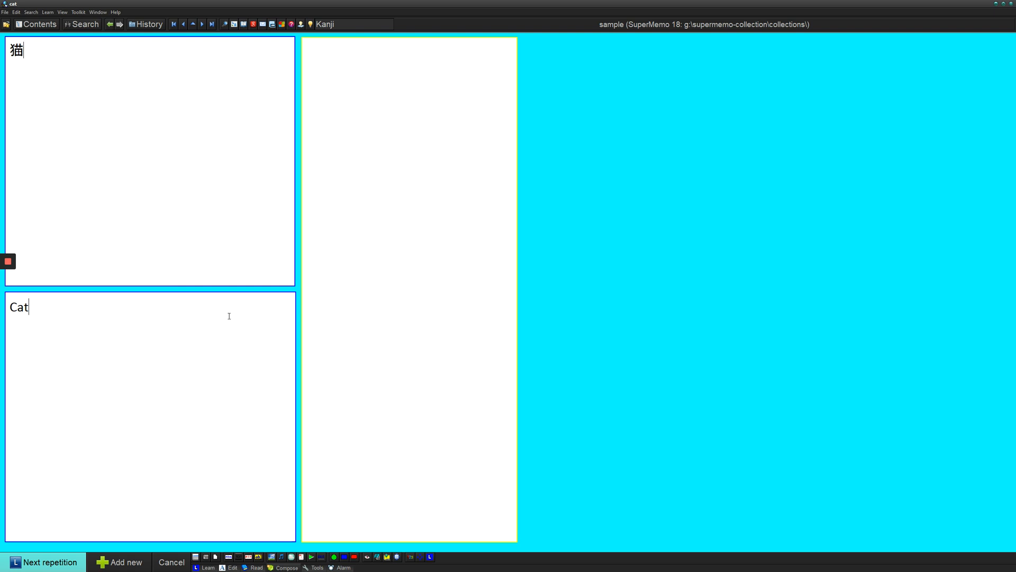
Step: Run Next repetition and grade the card so it reappears showing only 猫
click(51, 561)
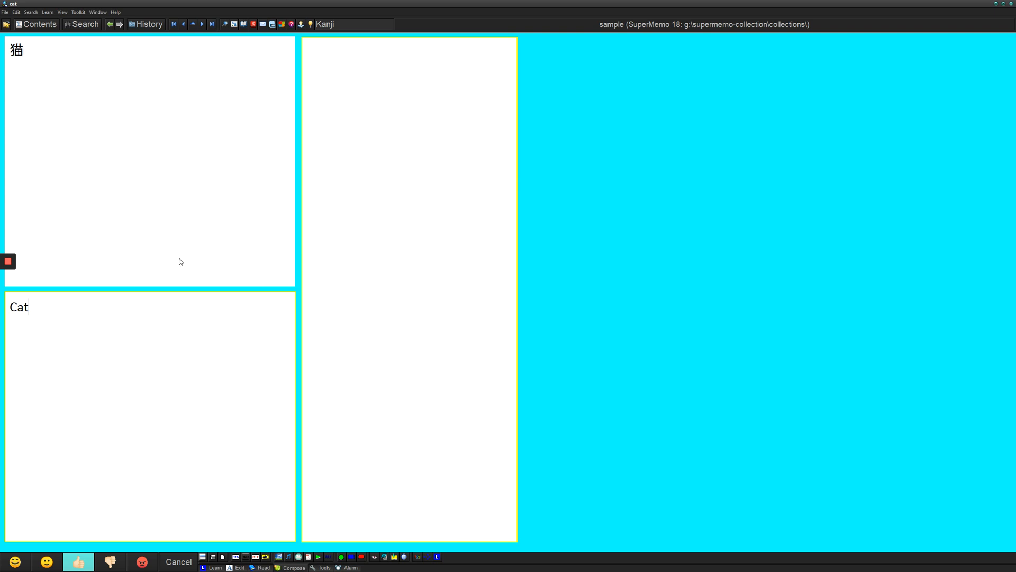
click(136, 190)
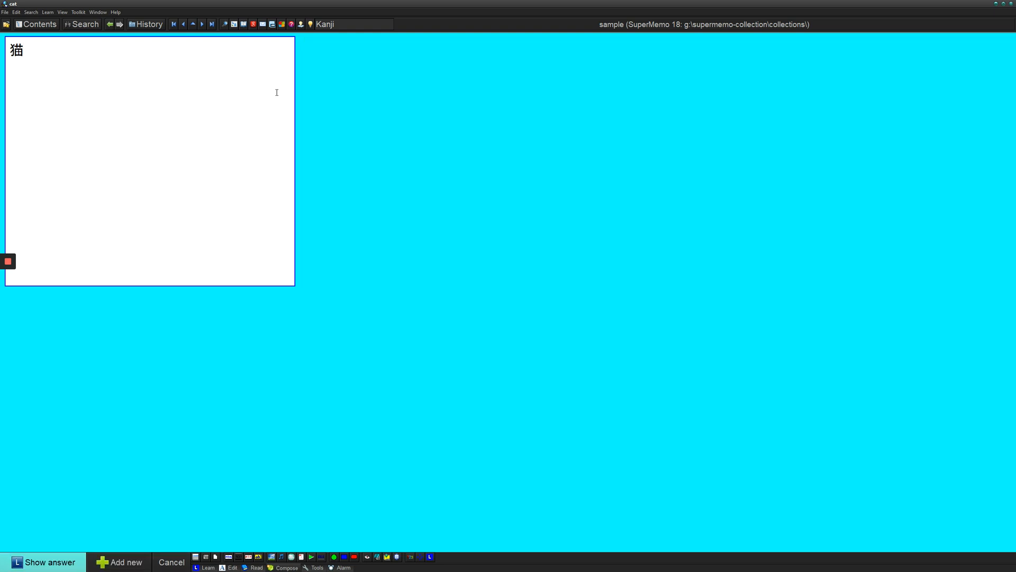
right_click(167, 97)
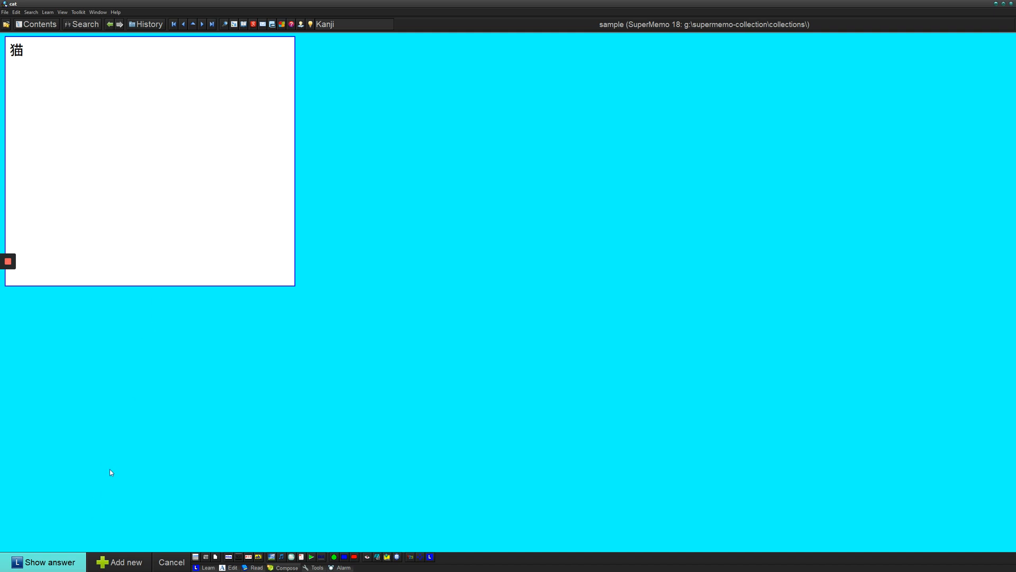
Step: Add a tall mnemonic text field and enter 'I love cats.' beside 猫 and Cat
click(44, 562)
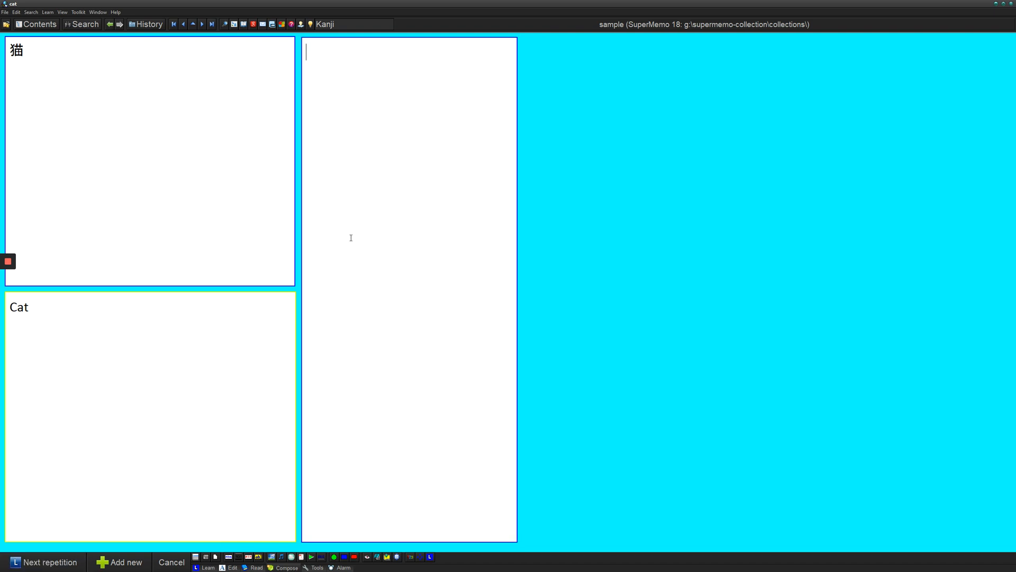
text(I love)
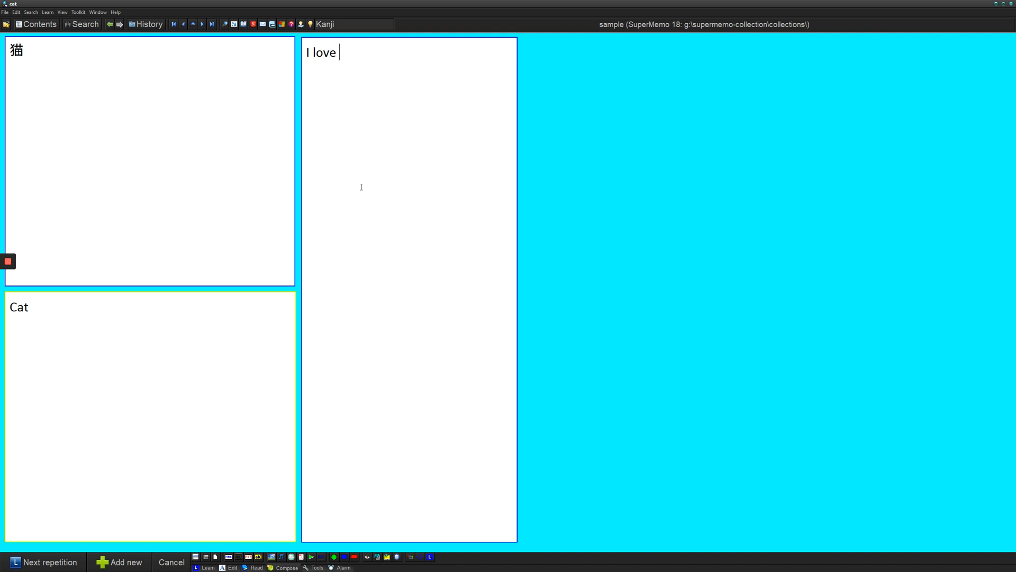
text(cats,)
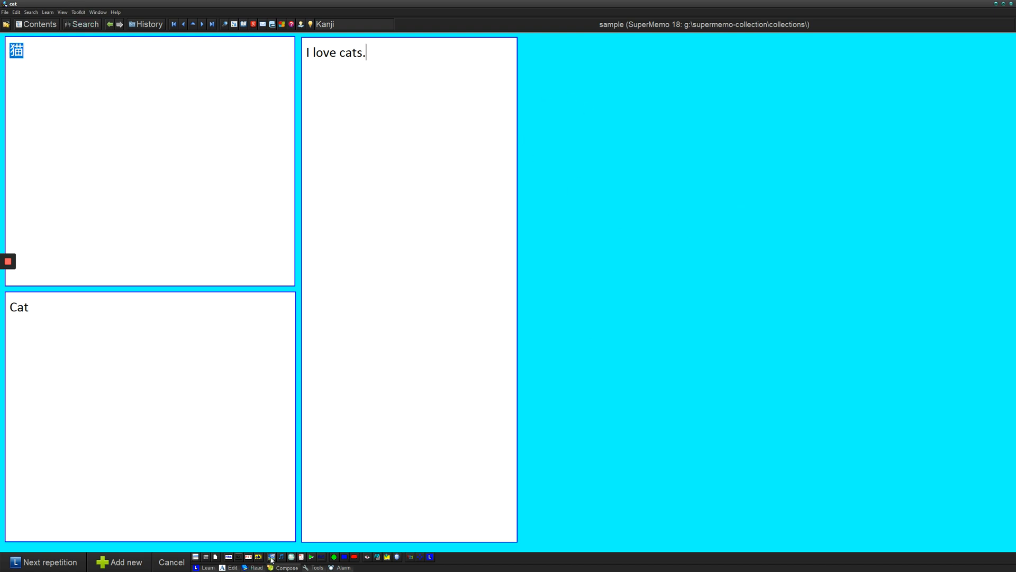
mouse_move(271, 556)
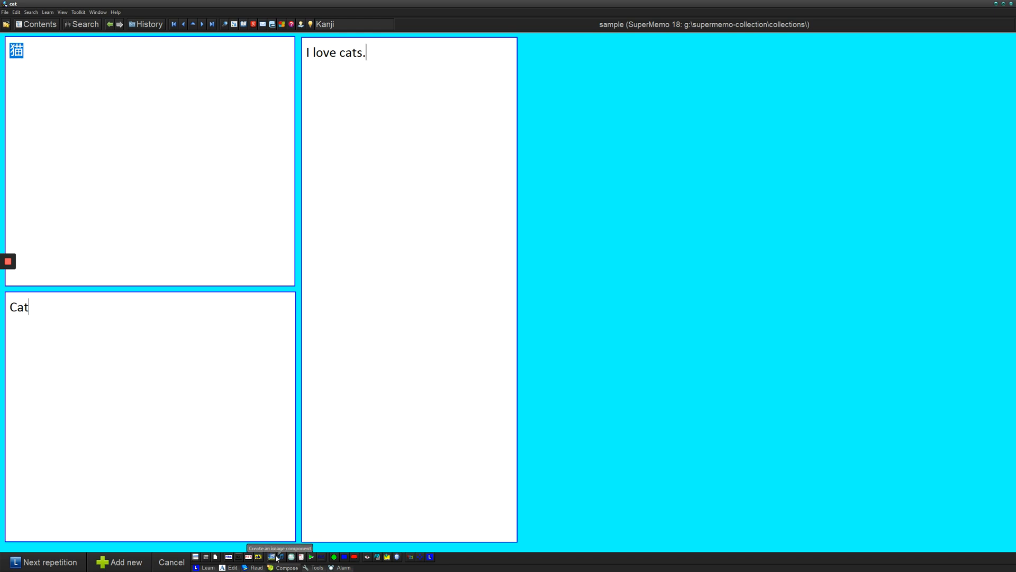
mouse_move(301, 557)
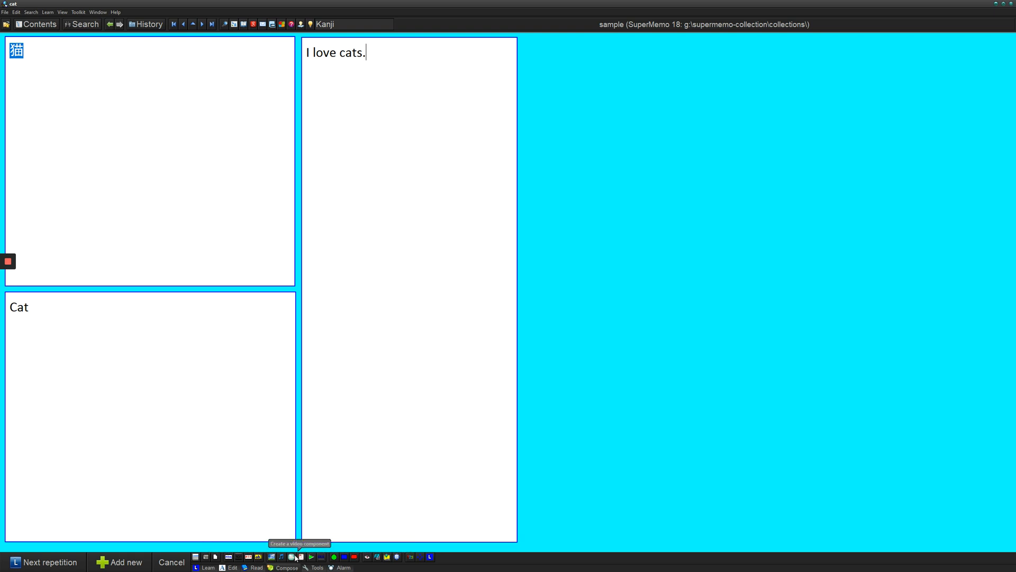
mouse_move(630, 219)
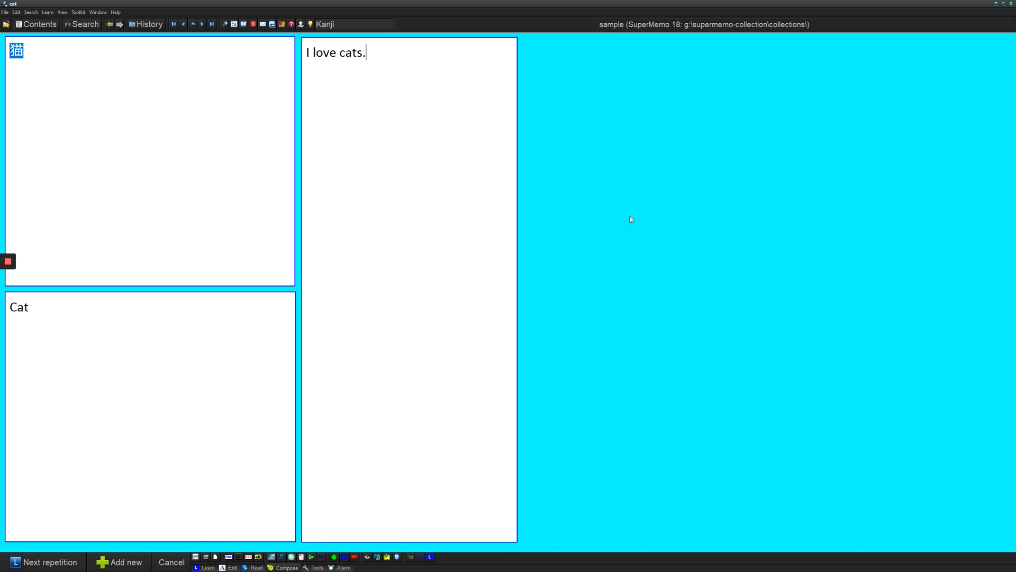
click(342, 470)
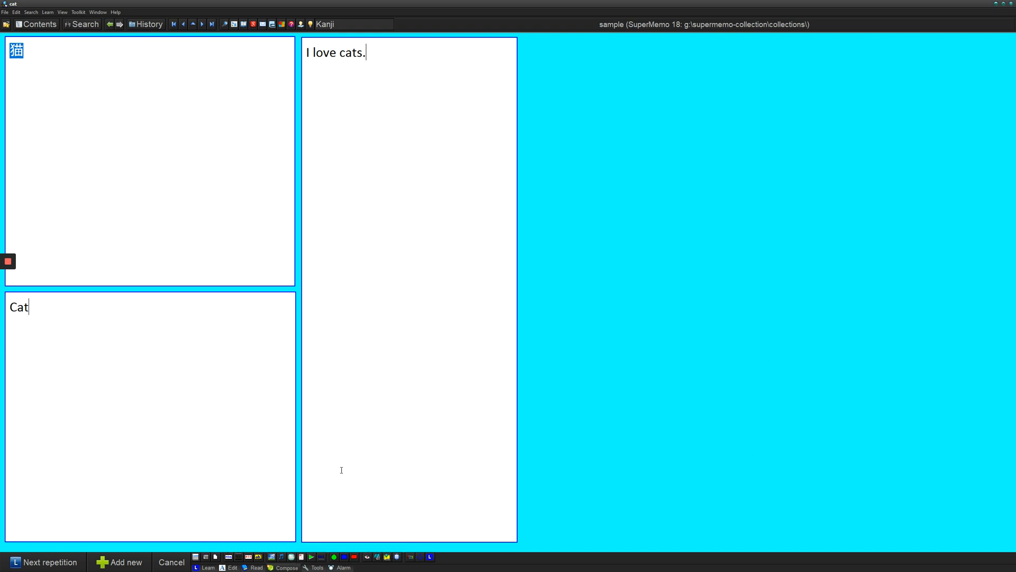
mouse_move(316, 556)
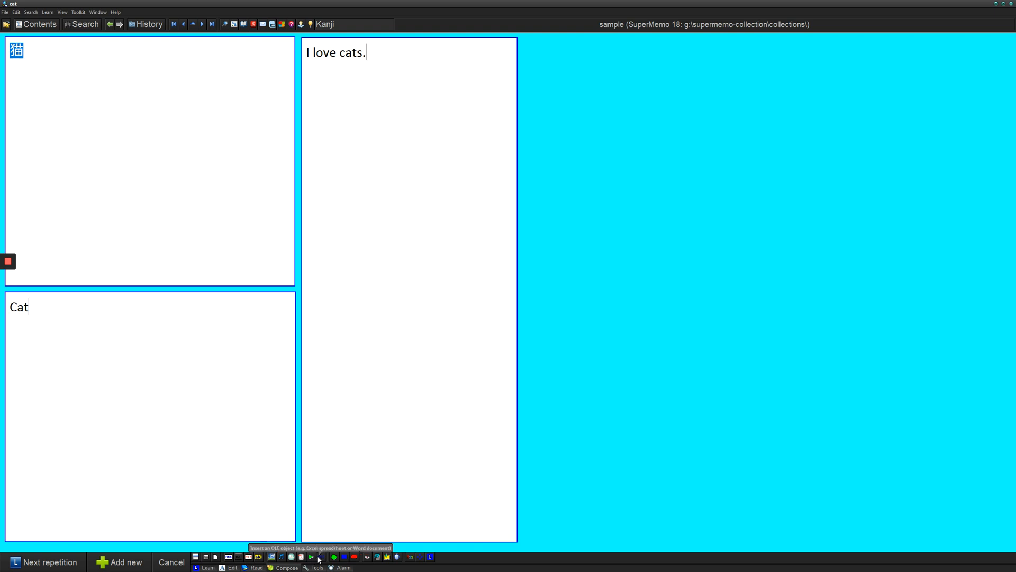
mouse_move(290, 556)
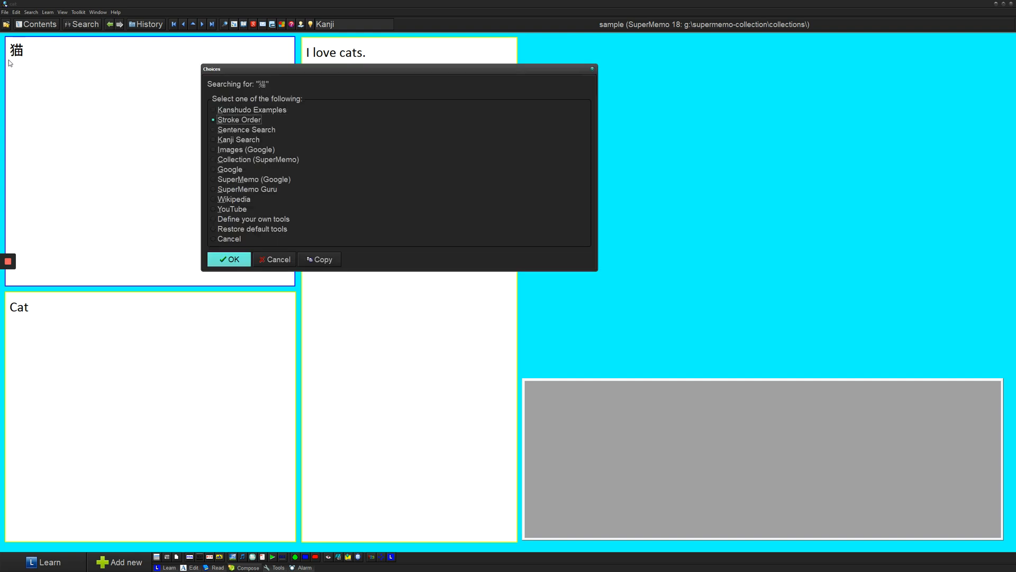
Step: Create a stroke-order image component named cat, confirming removal of its registry link
click(228, 258)
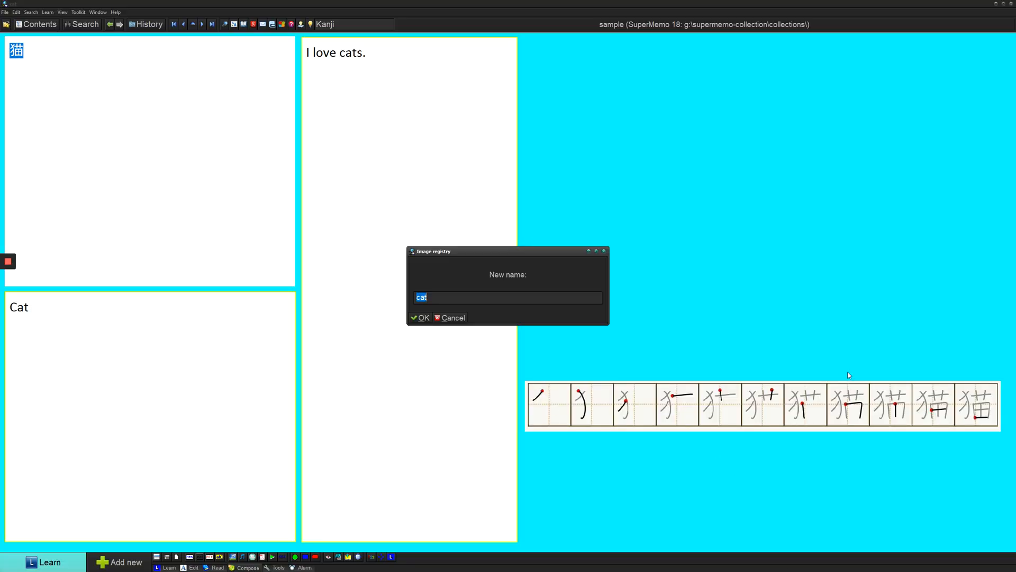
click(421, 318)
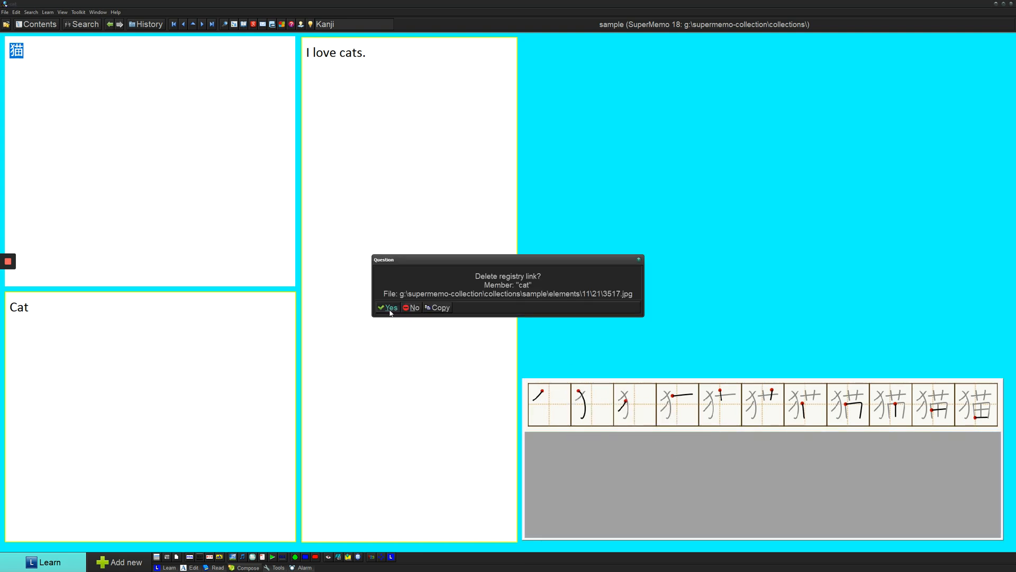
click(388, 307)
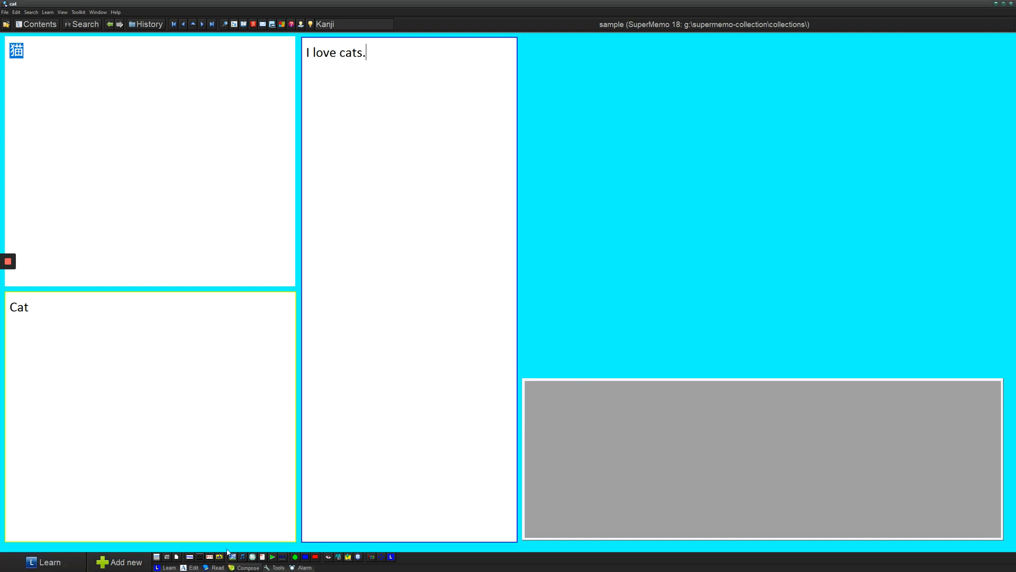
mouse_move(233, 556)
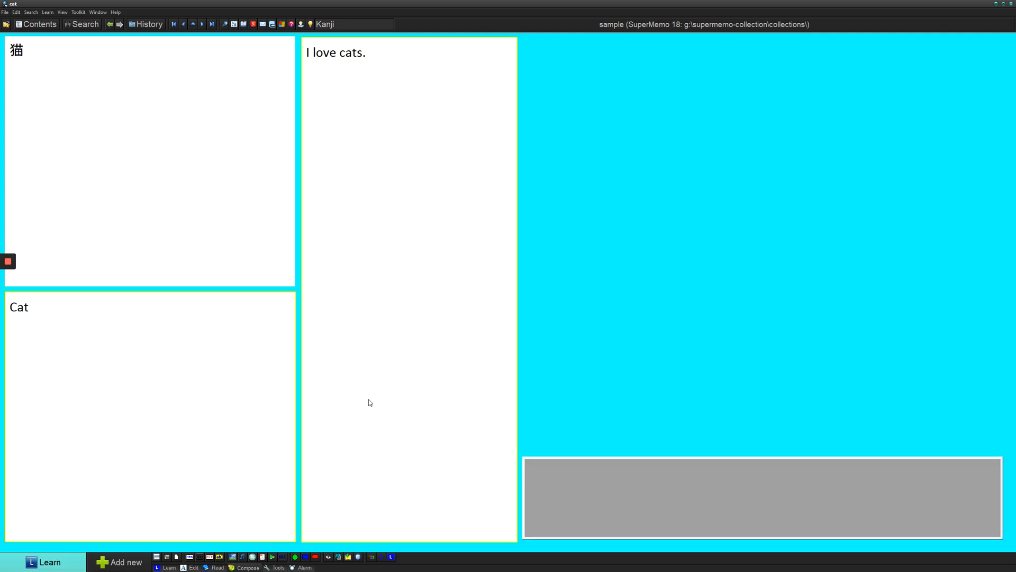
mouse_move(252, 555)
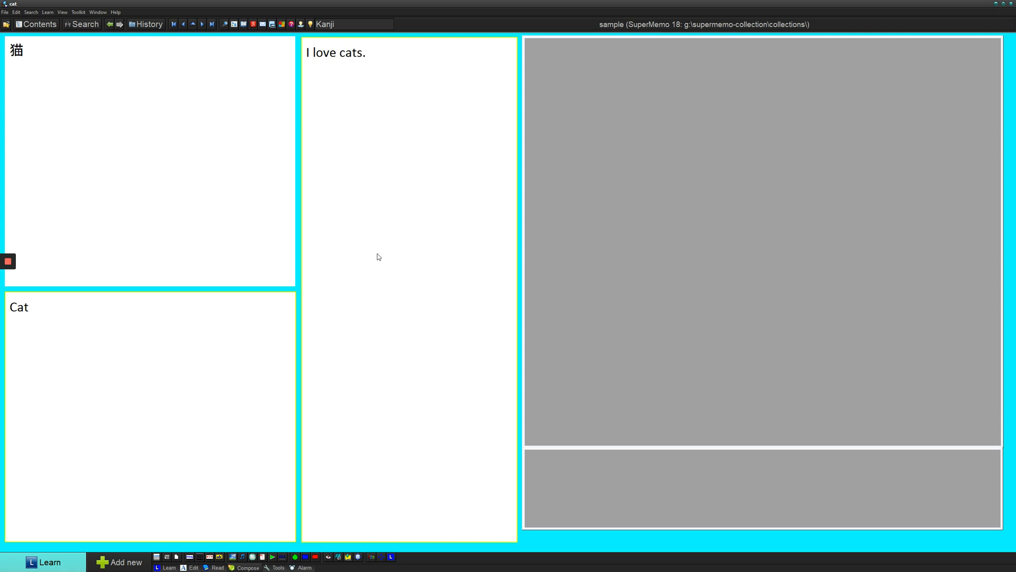
mouse_move(289, 391)
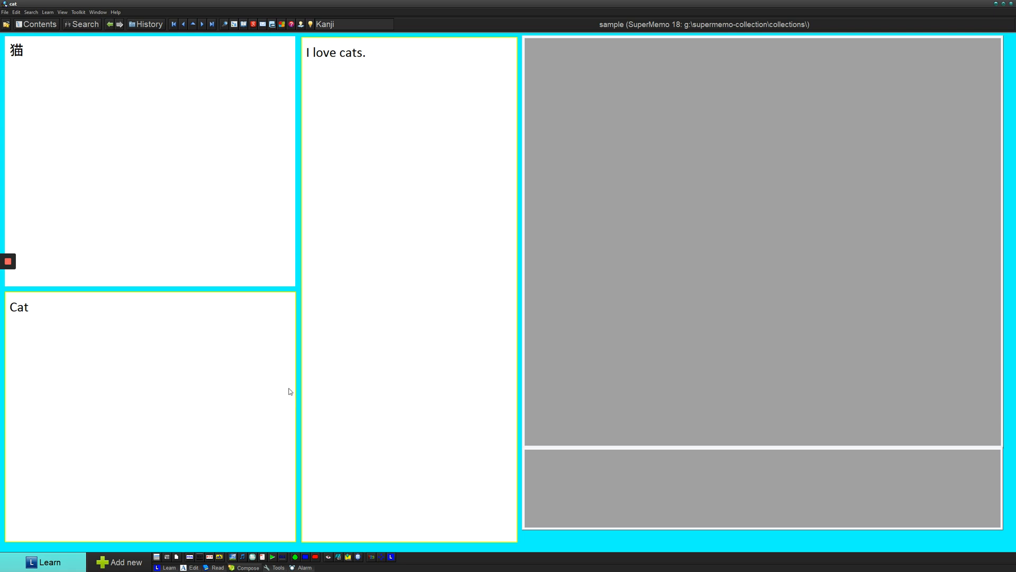
mouse_move(242, 565)
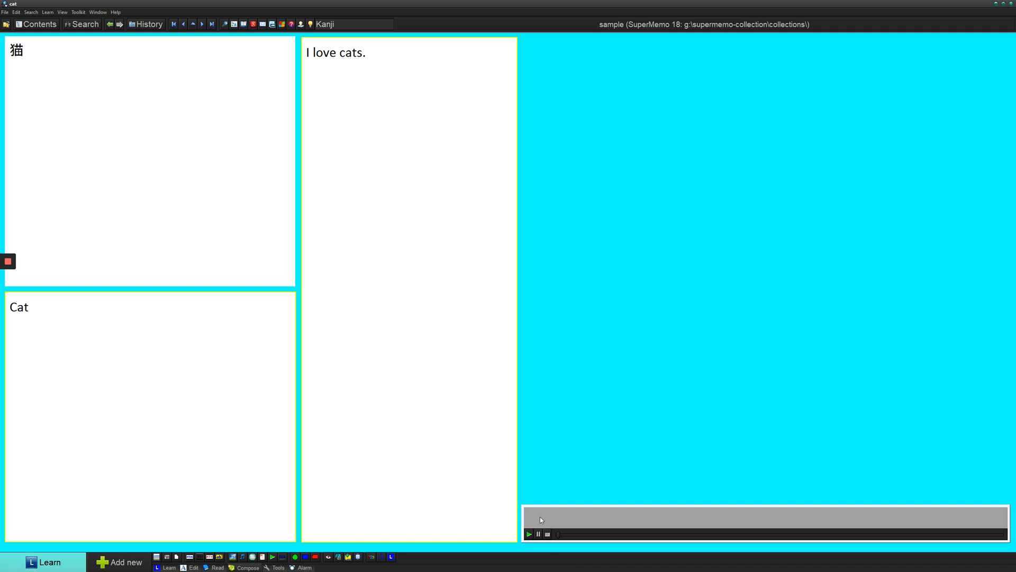
mouse_move(536, 519)
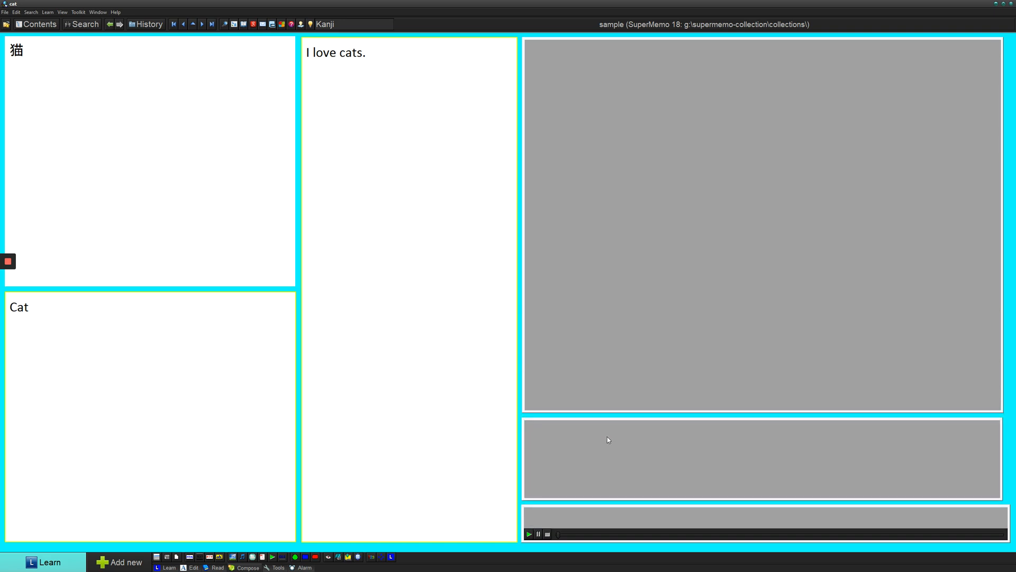
mouse_move(585, 514)
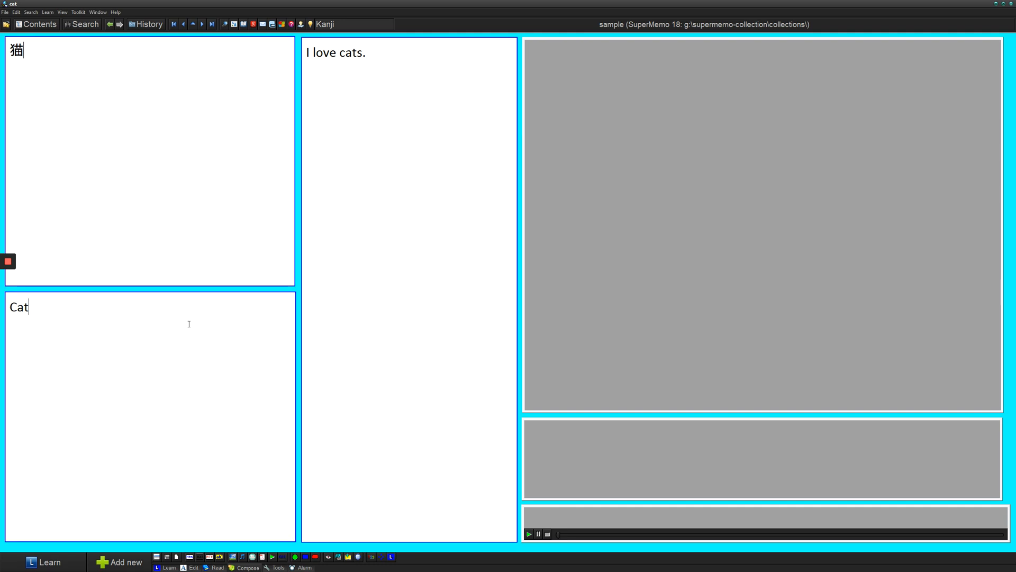
mouse_move(507, 438)
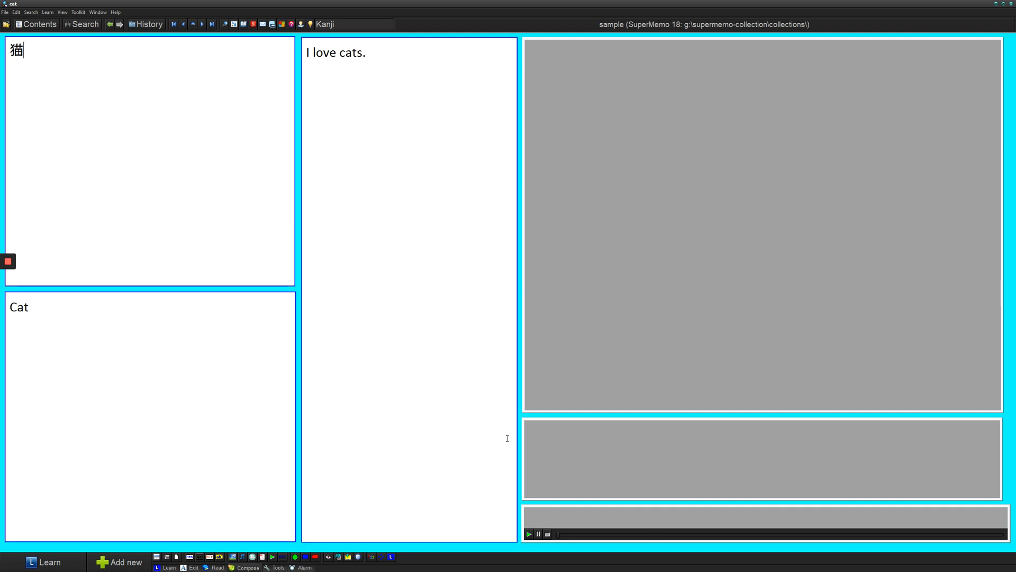
mouse_move(300, 193)
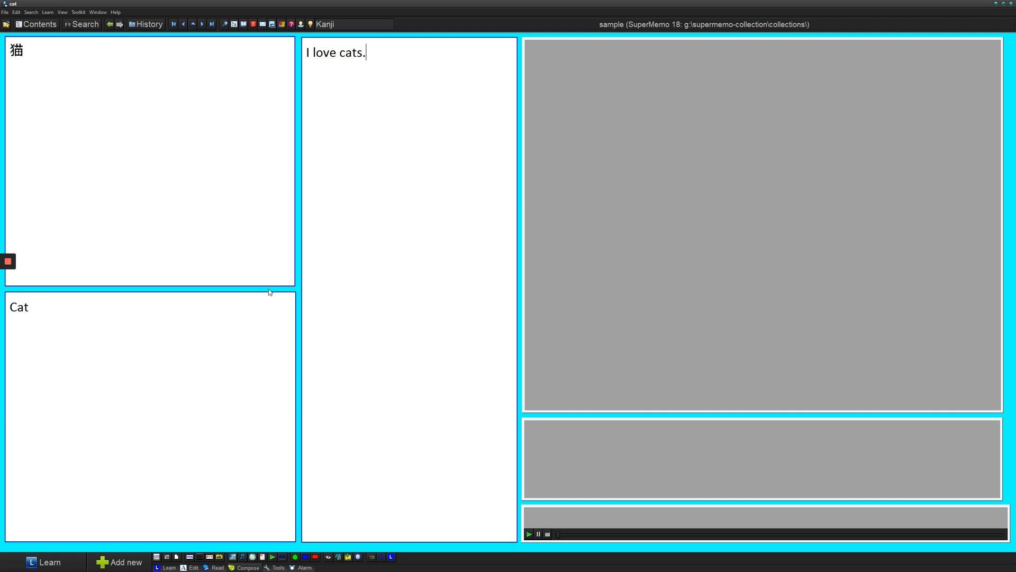
Step: Use Template > Save as template and accept the template name 'cat'
right_click(269, 293)
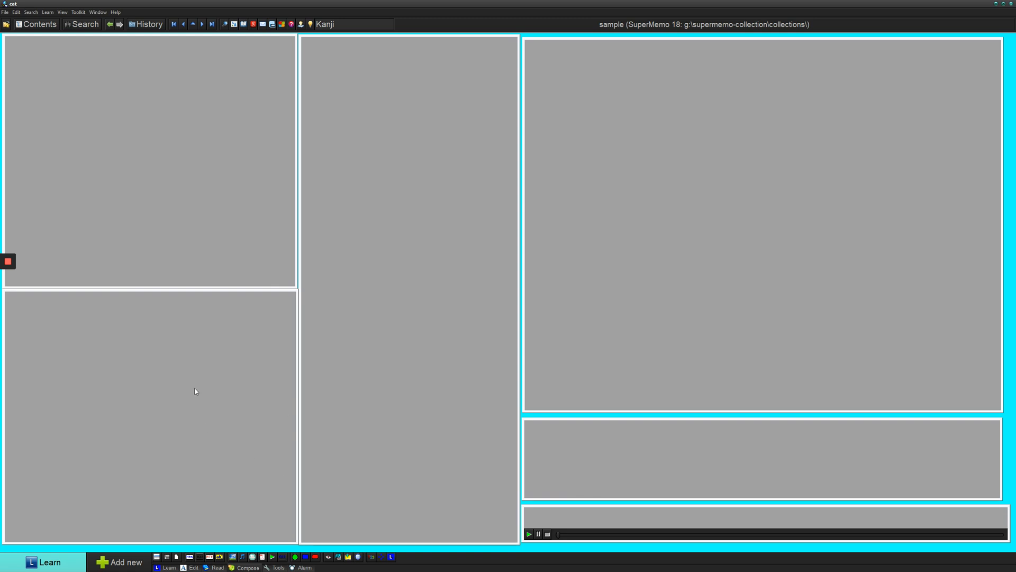
mouse_move(221, 253)
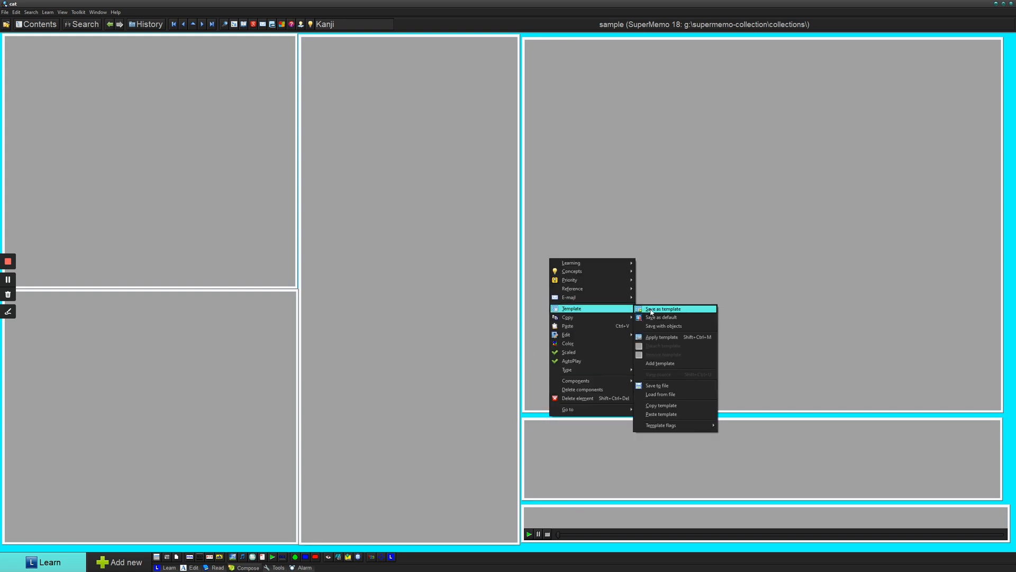
click(662, 308)
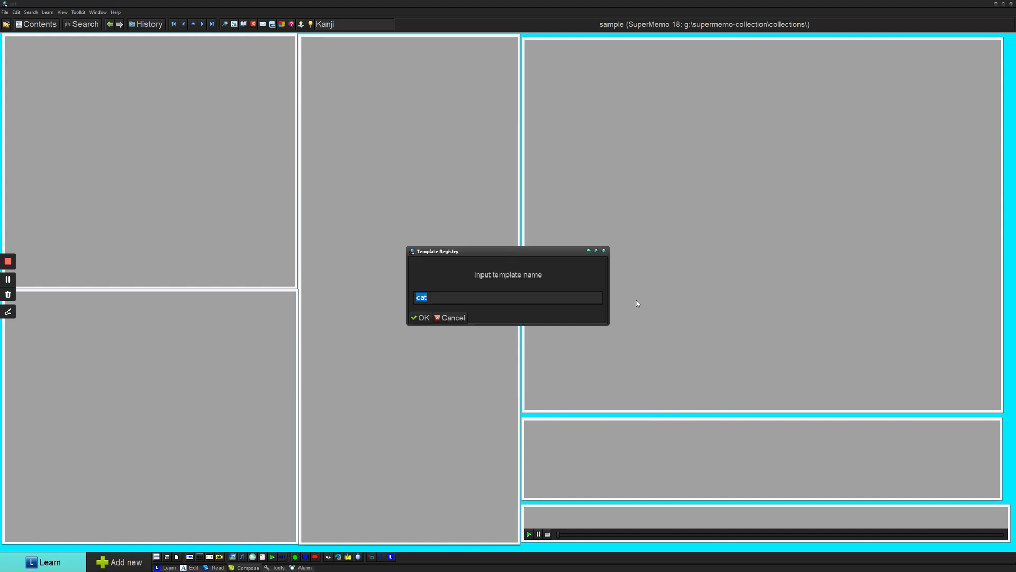
click(419, 318)
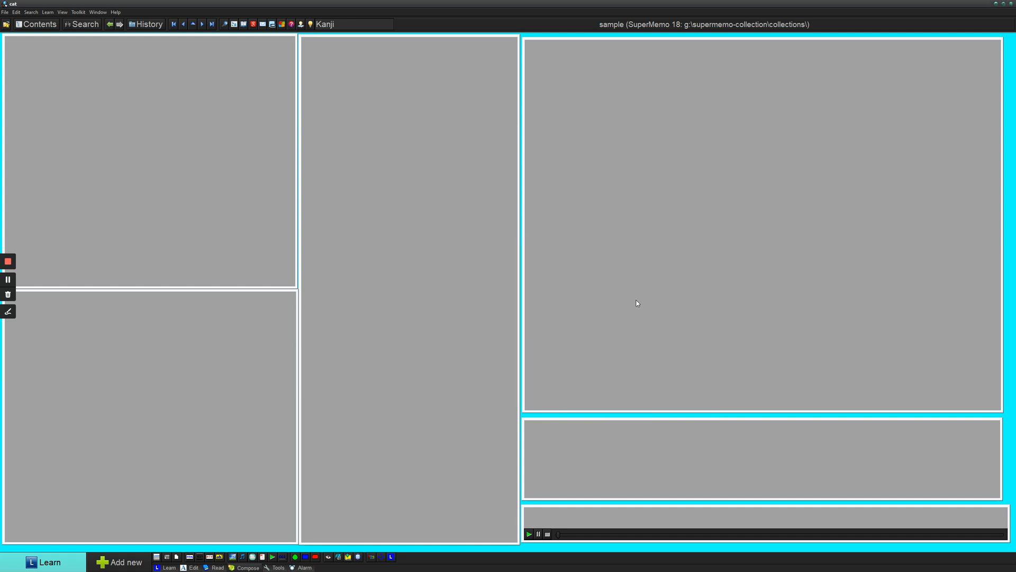